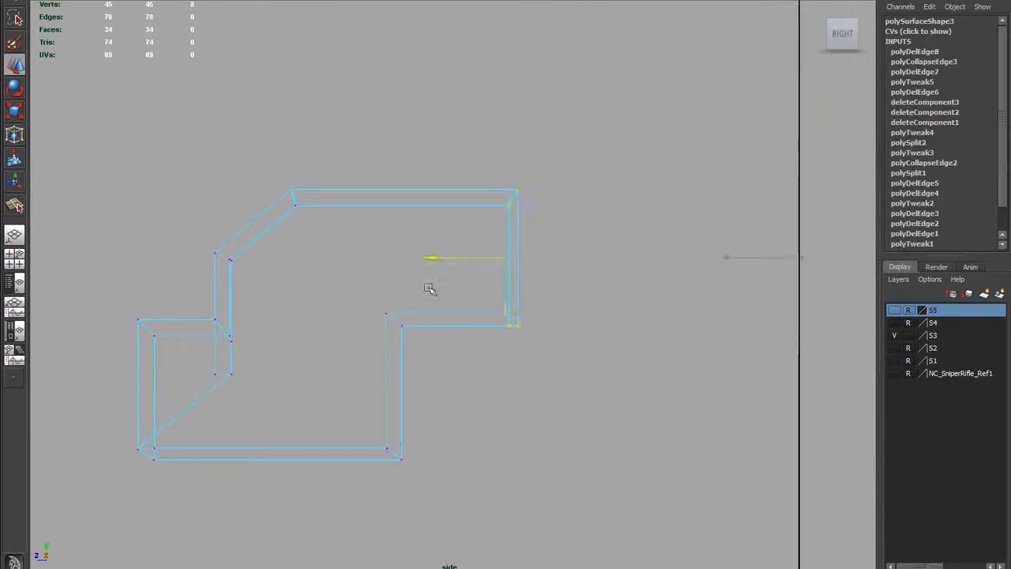
- Tumble the camera out of the front view into an angled shaded perspective of the blocky body
{"action": "left_click_drag", "start_coordinate": [427, 288], "coordinate": [521, 324]}
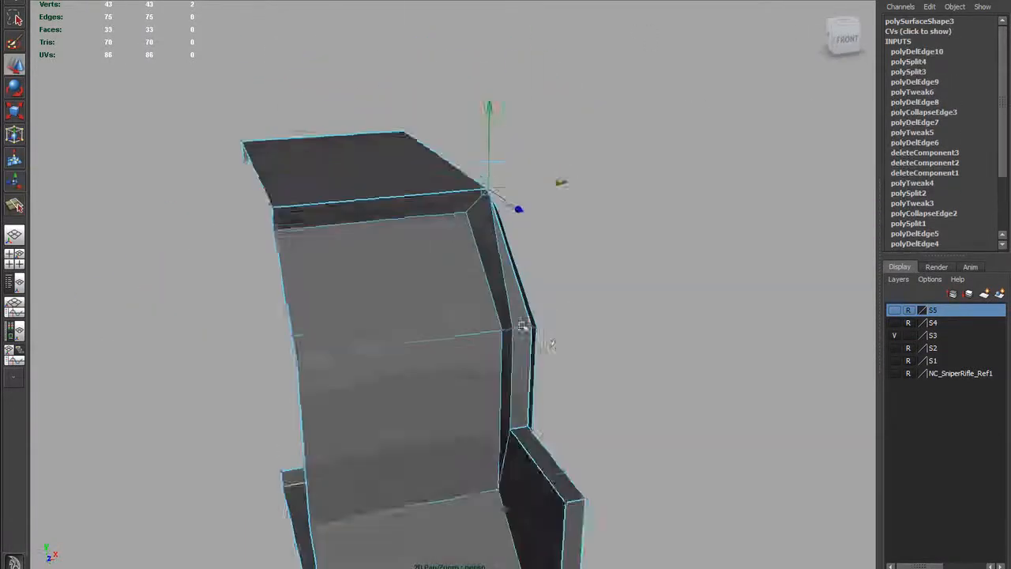